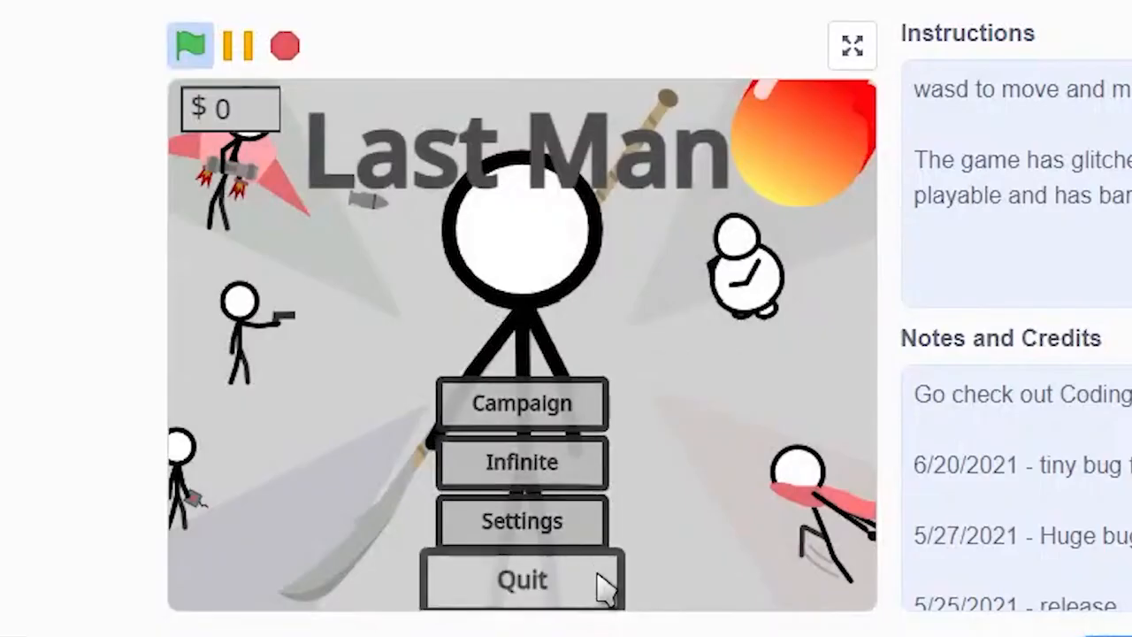
Step: Open the Campaign level picker and try to start the still-locked level 2
left_click(521, 404)
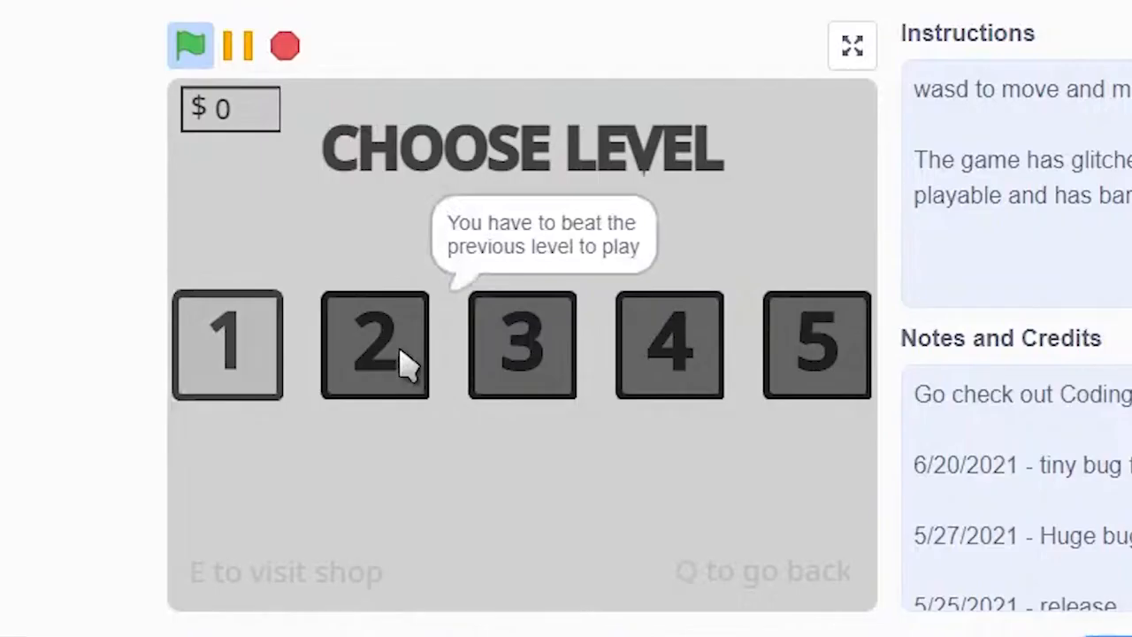
left_click(227, 344)
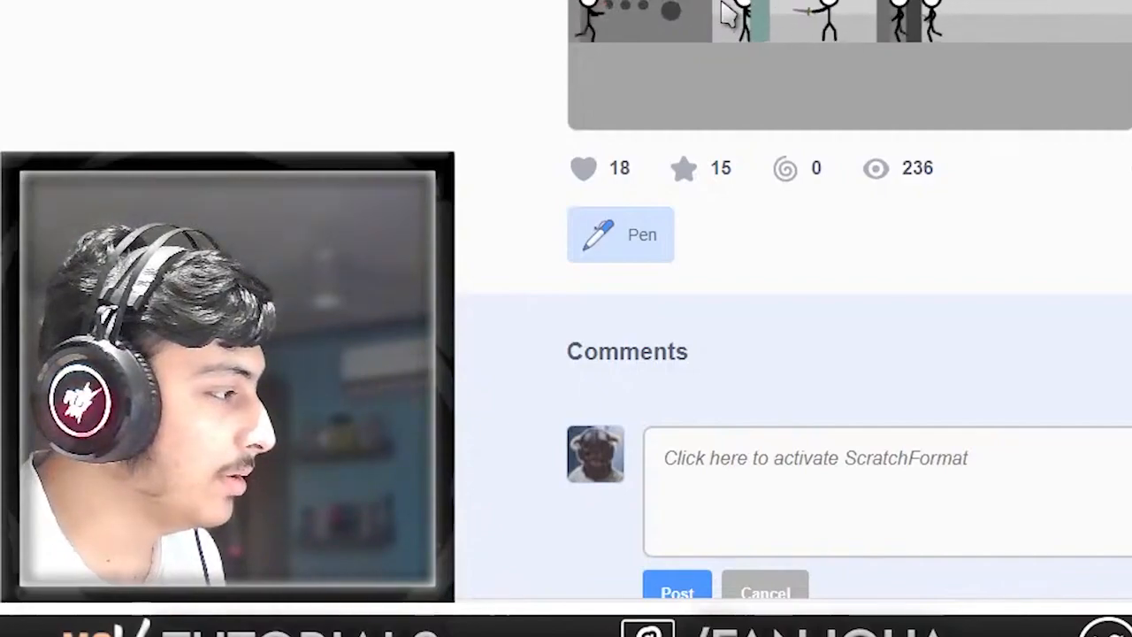
scroll("up", 3)
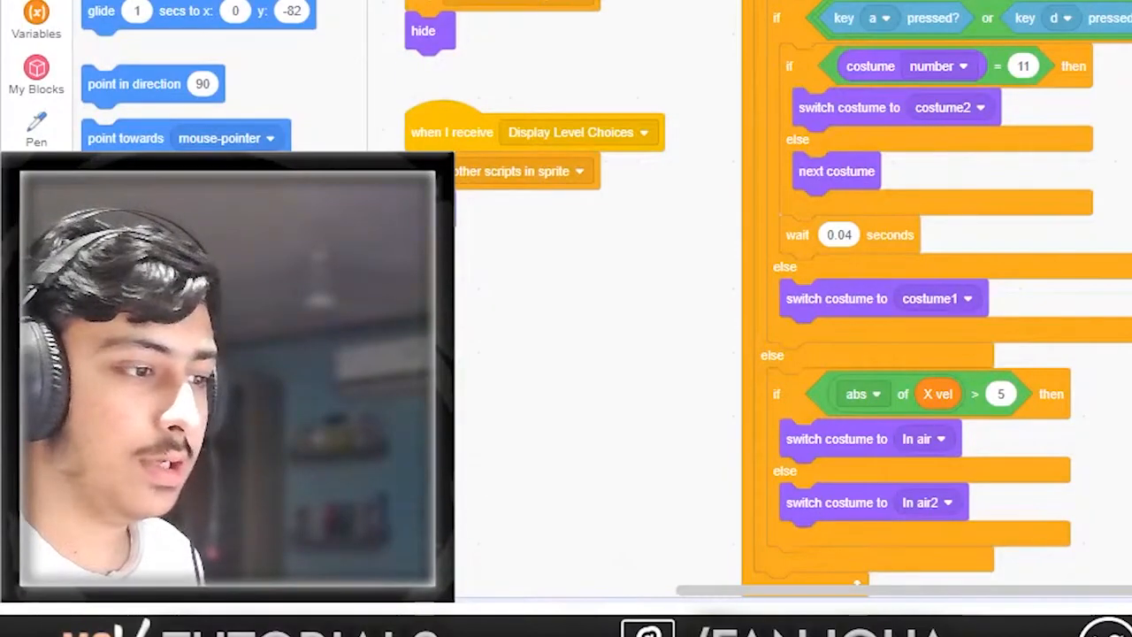
left_click(93, 85)
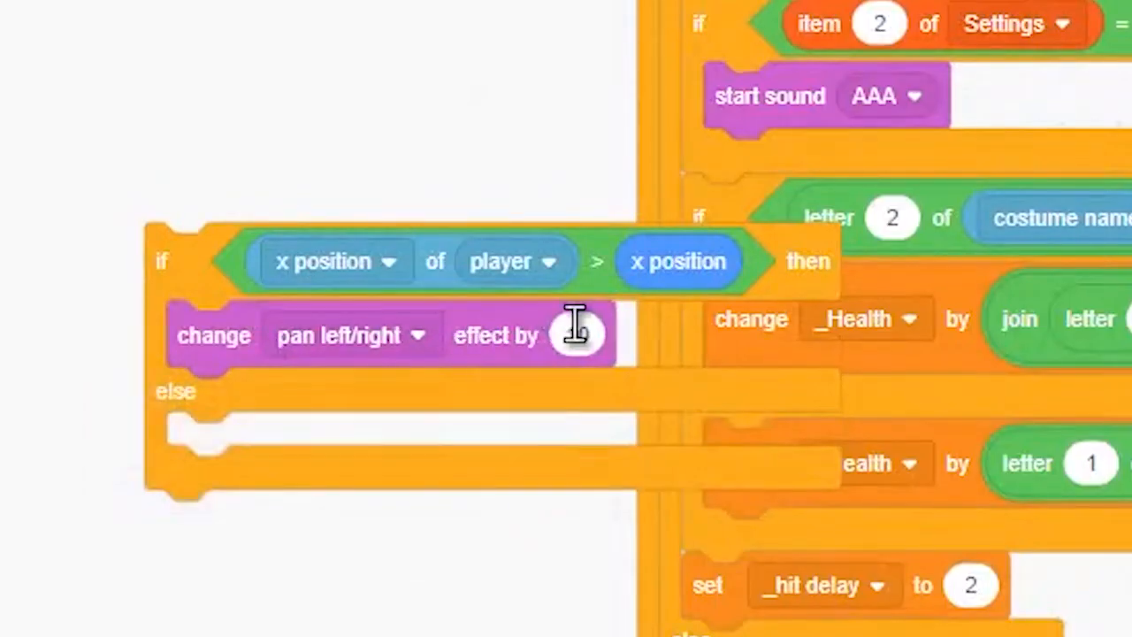
Step: Edit the amount in the 'change pan left/right effect by' block
left_click(579, 335)
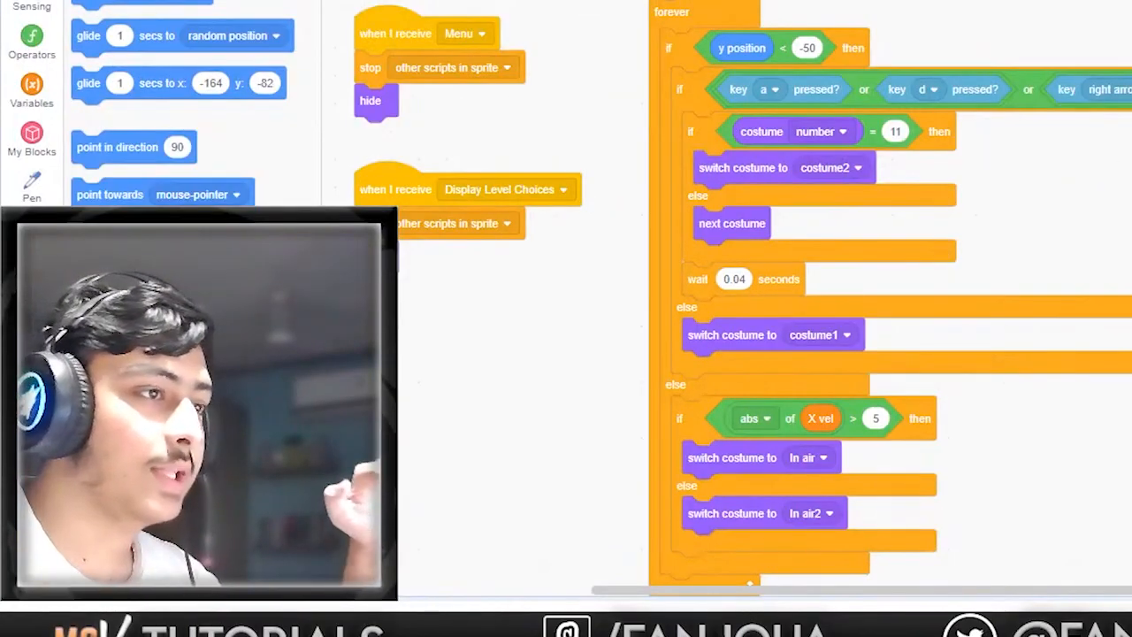
scroll("down", 3)
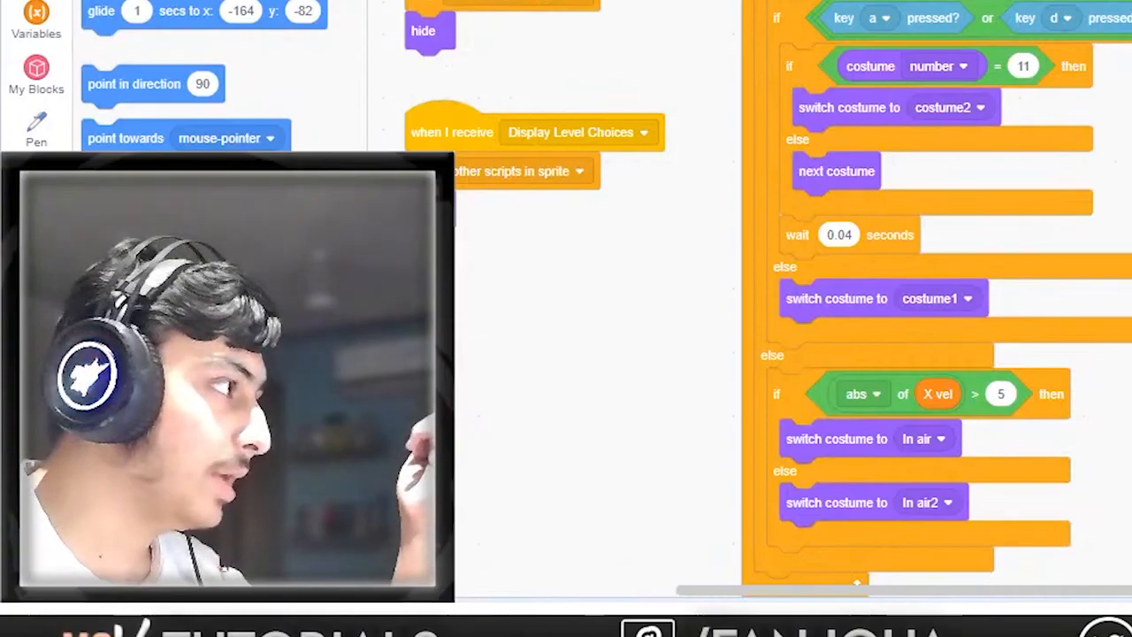